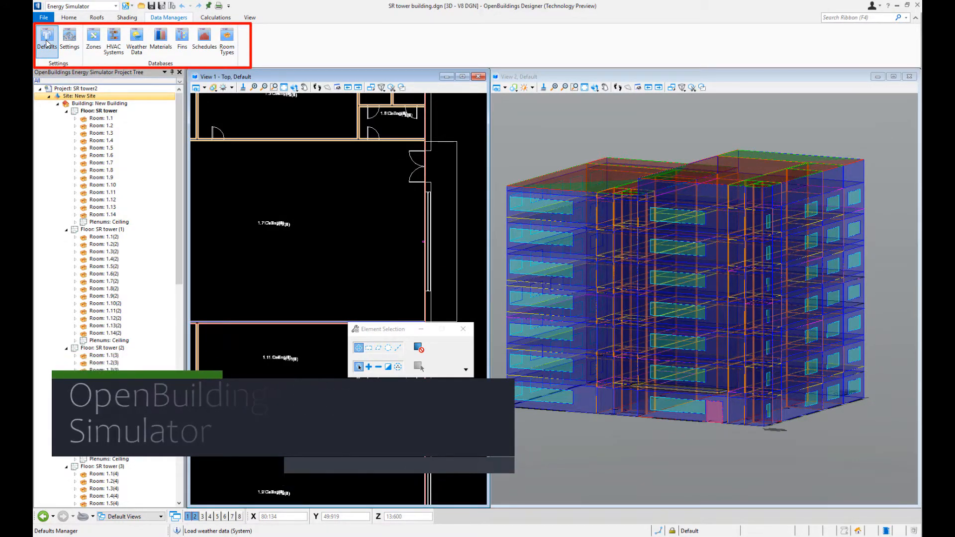
Review the application and project defaults settings, then close them.
{"action": "left_click", "coordinate": [46, 38]}
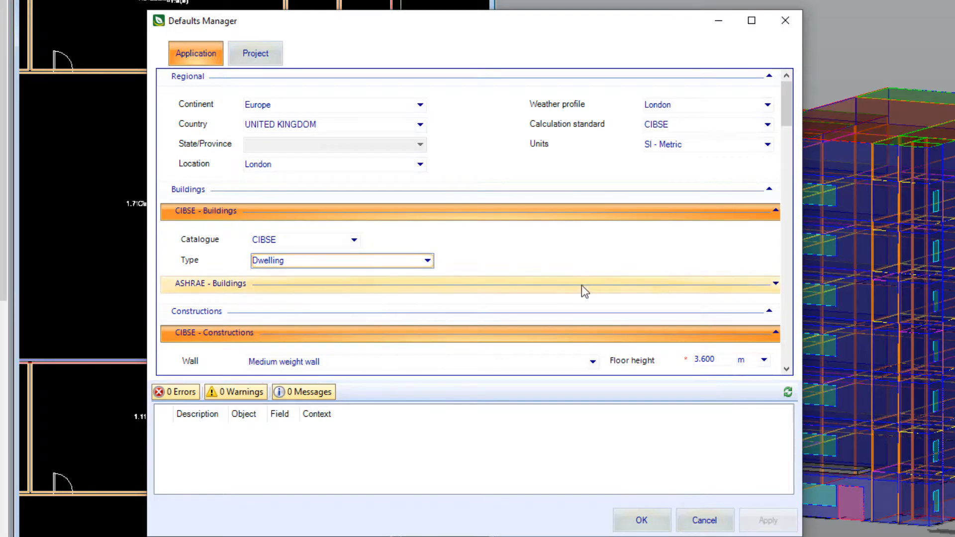
{"action": "scroll", "scroll_direction": "down", "scroll_amount": 3}
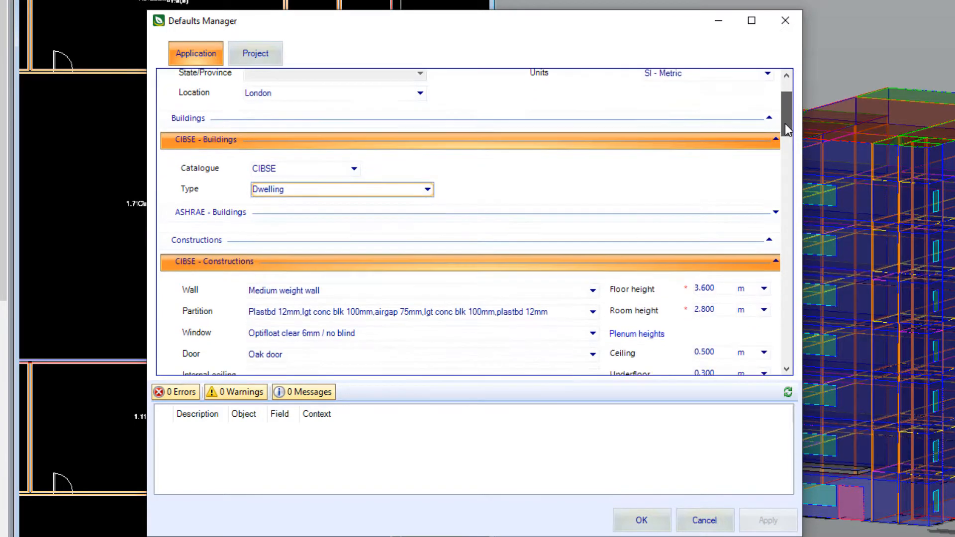
{"action": "scroll", "scroll_direction": "down", "scroll_amount": 3}
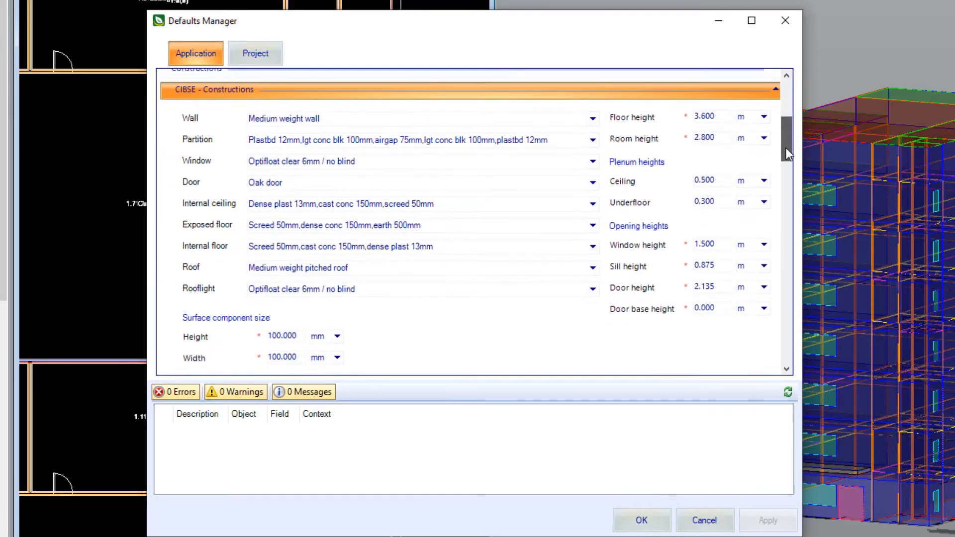
{"action": "scroll", "scroll_direction": "down", "scroll_amount": 3}
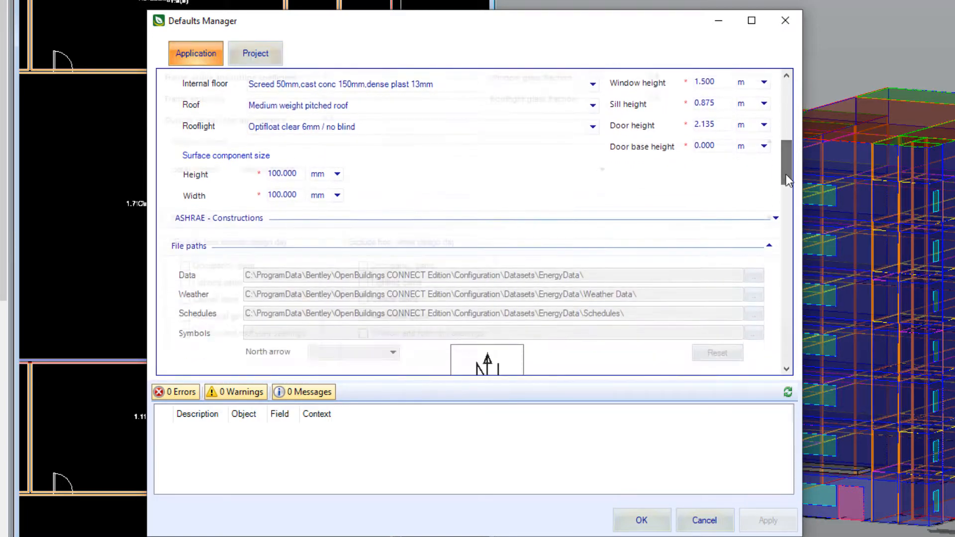
{"action": "left_click", "coordinate": [254, 53]}
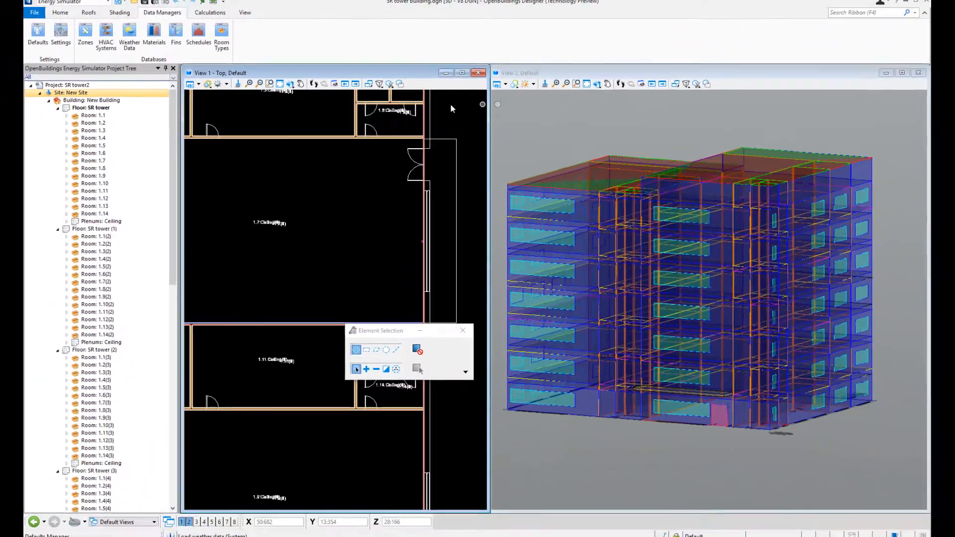
Browse the Zones Manager and the rooms in the SR tower zone, then close it.
{"action": "left_click", "coordinate": [92, 37]}
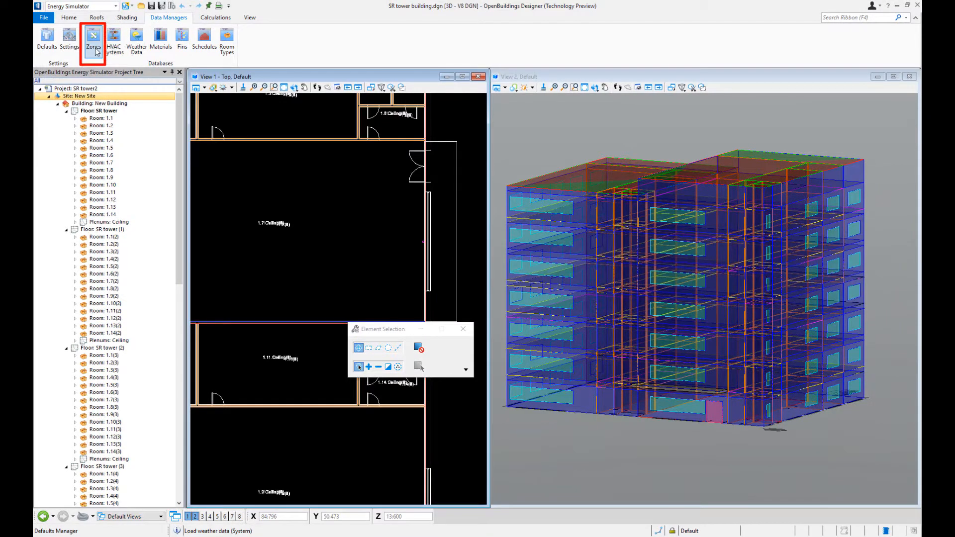
{"action": "left_click", "coordinate": [92, 37]}
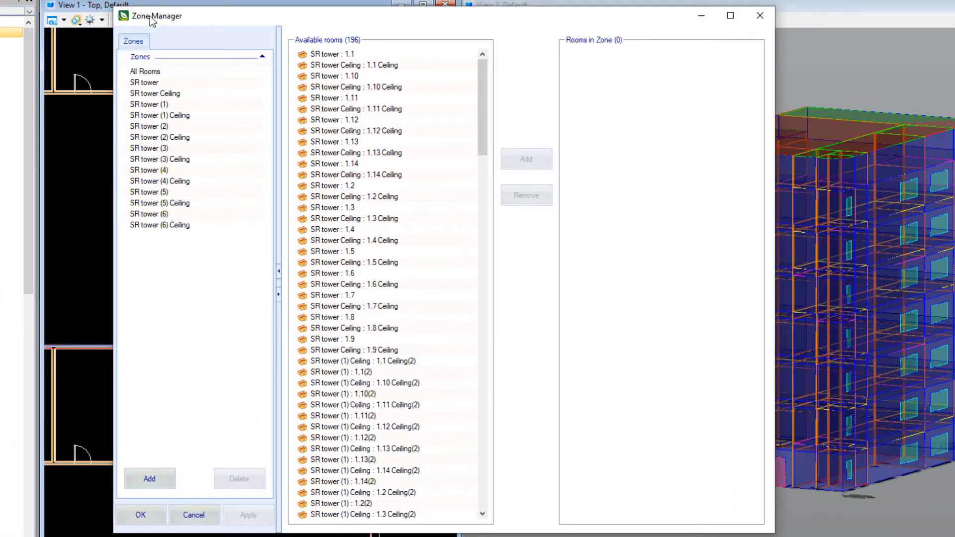
{"action": "left_click", "coordinate": [145, 82]}
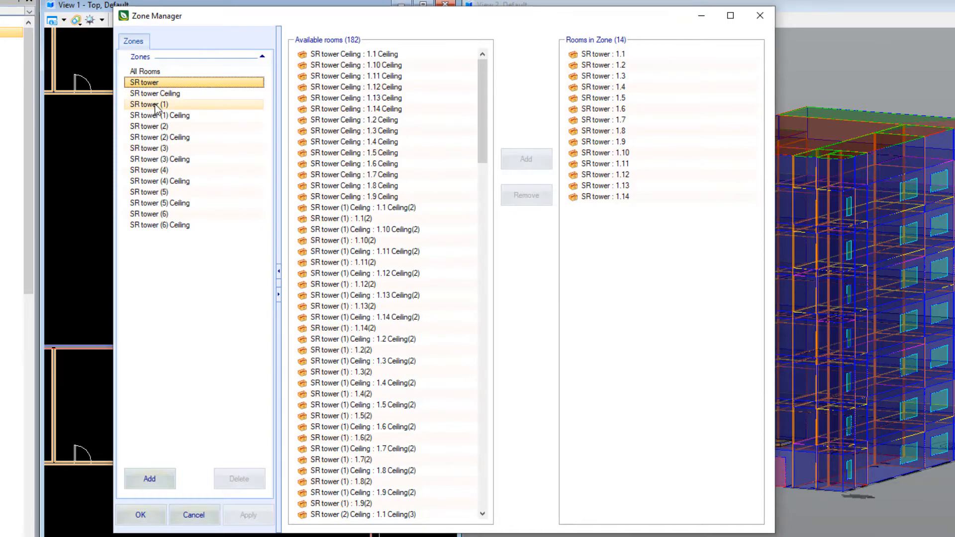
{"action": "left_click", "coordinate": [140, 515]}
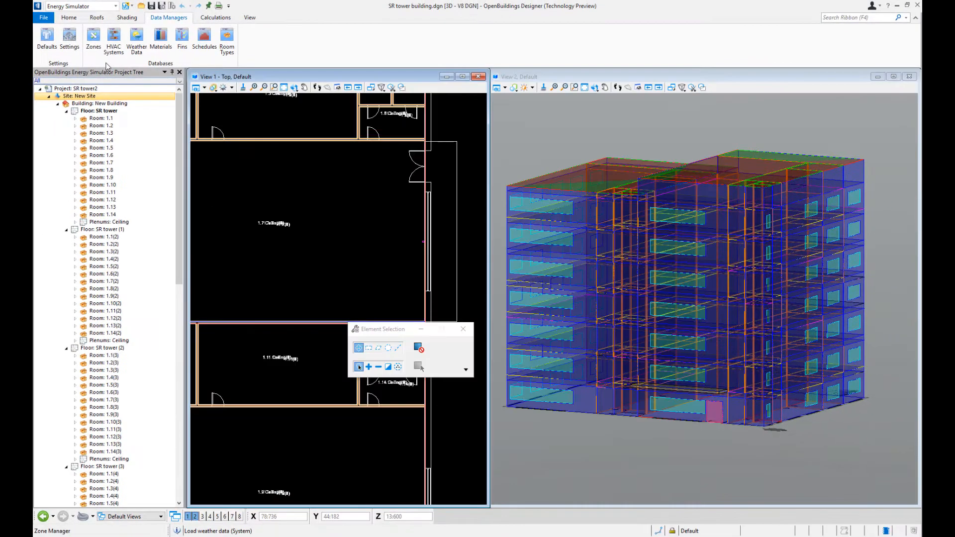
Inspect the Steadystate heat gain and loss system and its options in the HVAC Systems Manager, then close it.
{"action": "left_click", "coordinate": [113, 40]}
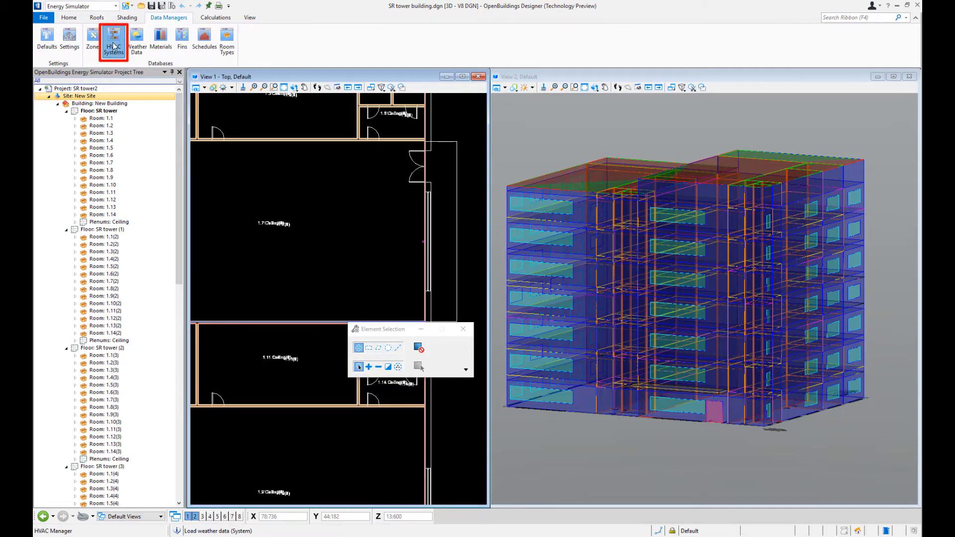
{"action": "left_click", "coordinate": [113, 40]}
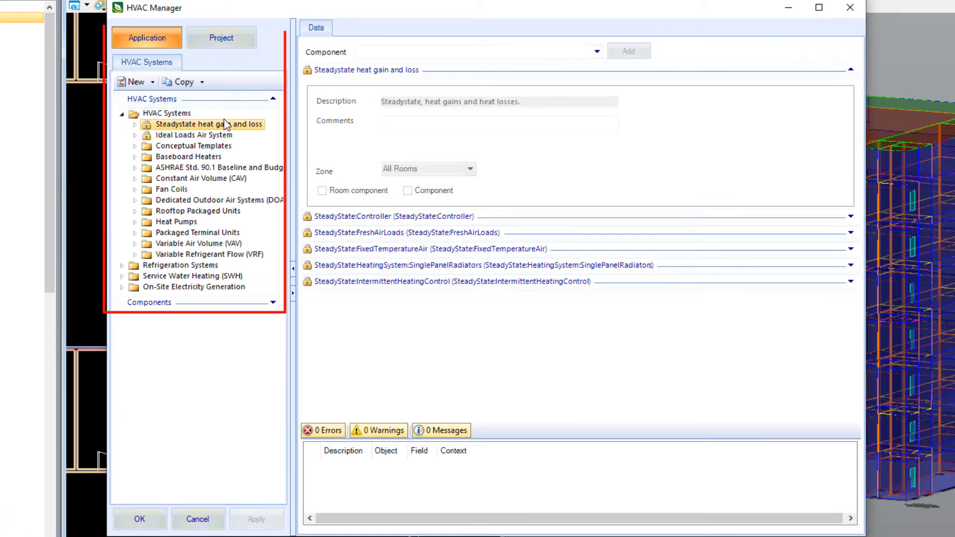
{"action": "right_click", "coordinate": [207, 124]}
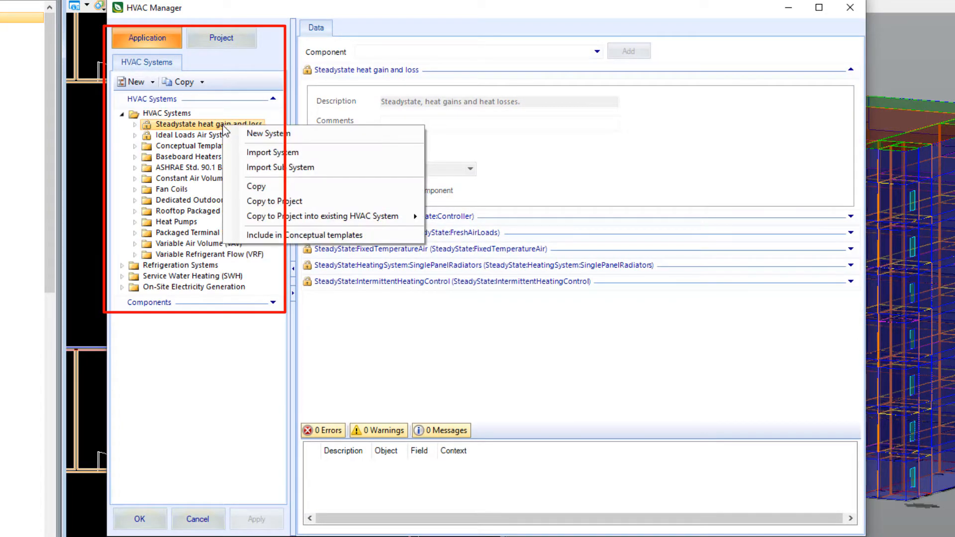
{"action": "mouse_move", "coordinate": [272, 152]}
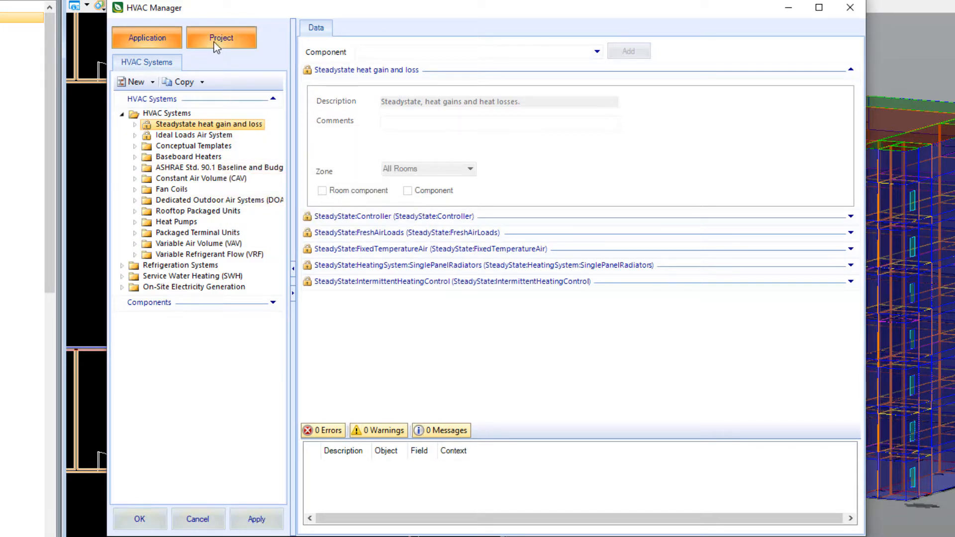
{"action": "left_click", "coordinate": [221, 37]}
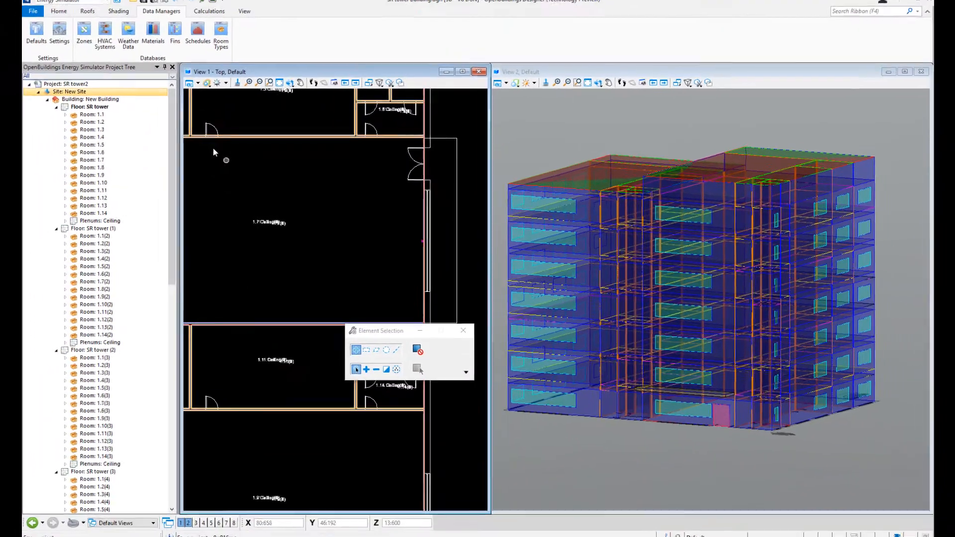
View London's hourly wind speed, pressure and total sky cover charts in the project weather profiles, then close Weather Manager.
{"action": "left_click", "coordinate": [128, 34]}
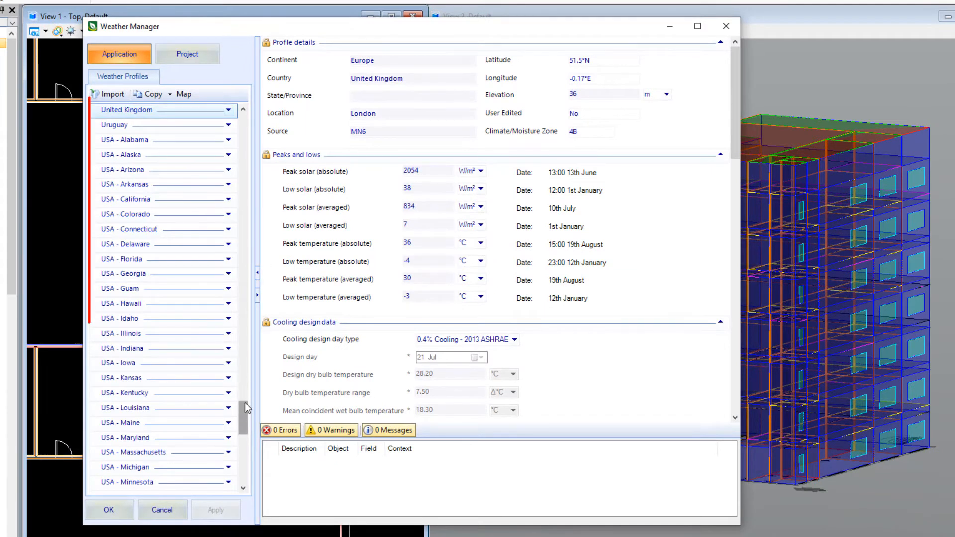
{"action": "scroll", "scroll_direction": "up", "scroll_amount": 3}
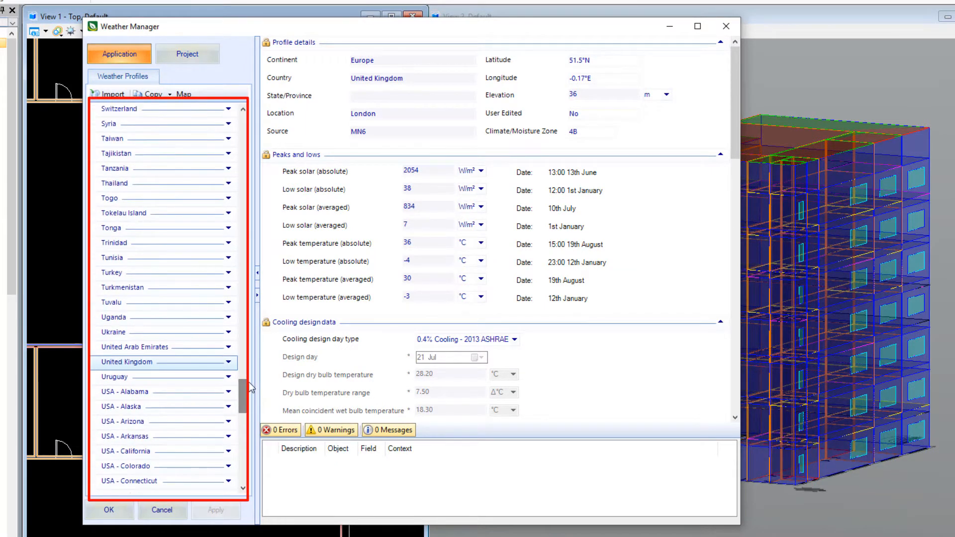
{"action": "left_click", "coordinate": [187, 54]}
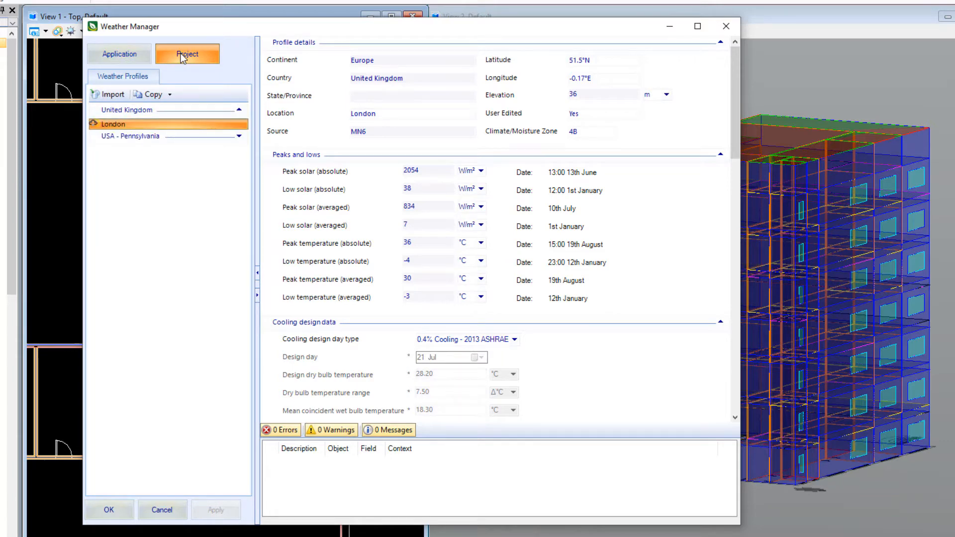
{"action": "scroll", "scroll_direction": "down", "scroll_amount": 3}
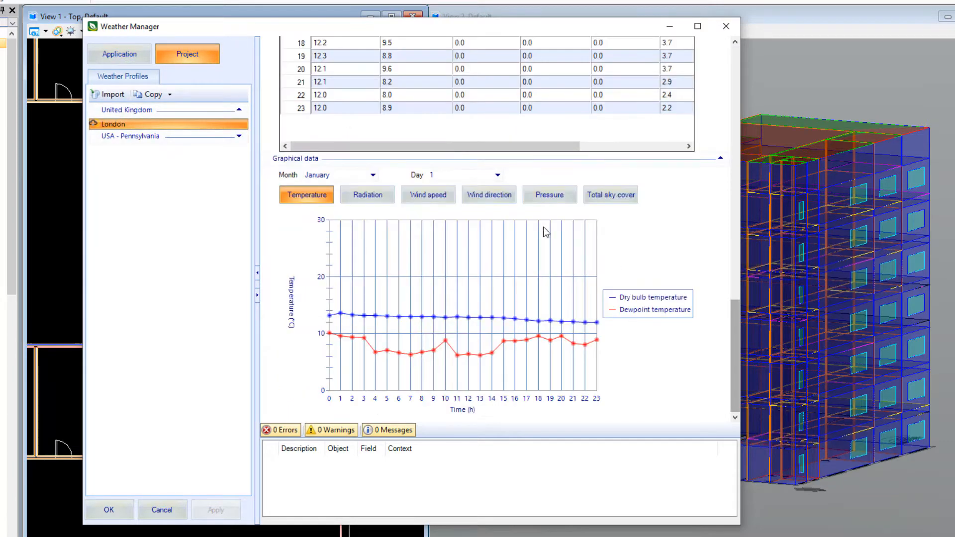
{"action": "left_click", "coordinate": [368, 195]}
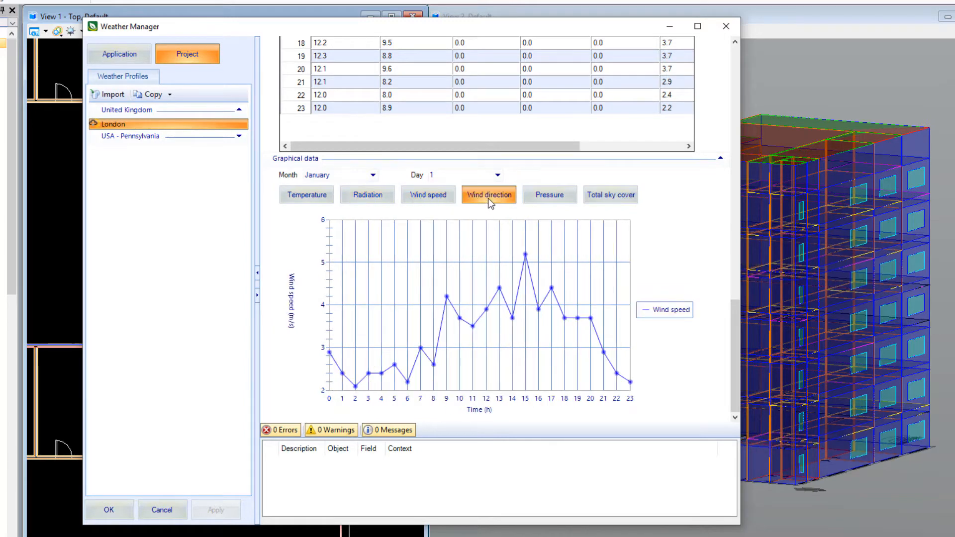
{"action": "left_click", "coordinate": [547, 195]}
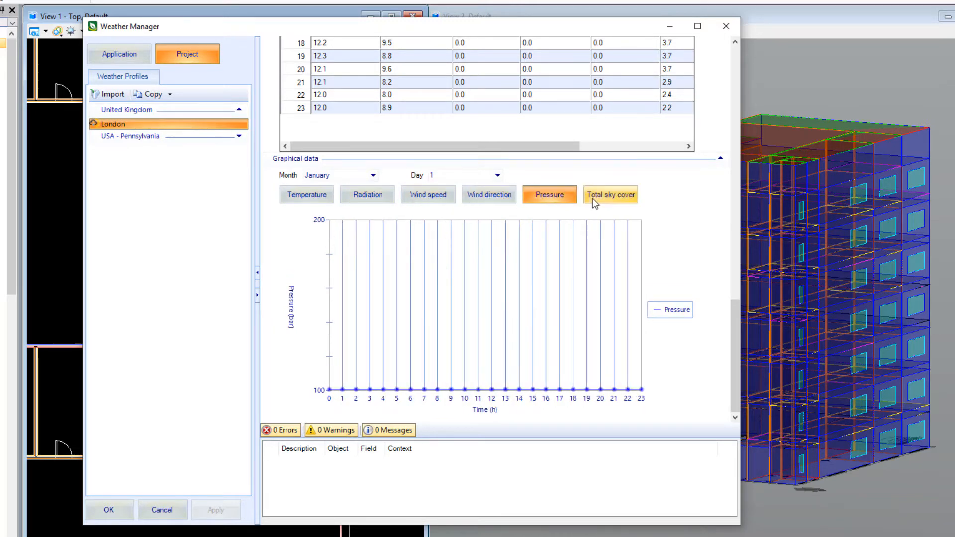
{"action": "left_click", "coordinate": [610, 194]}
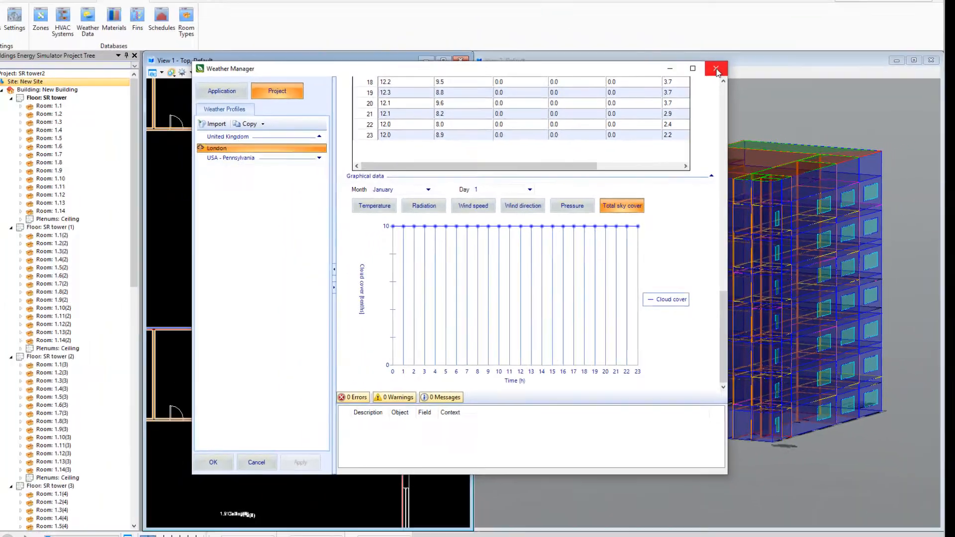
{"action": "left_click", "coordinate": [717, 69]}
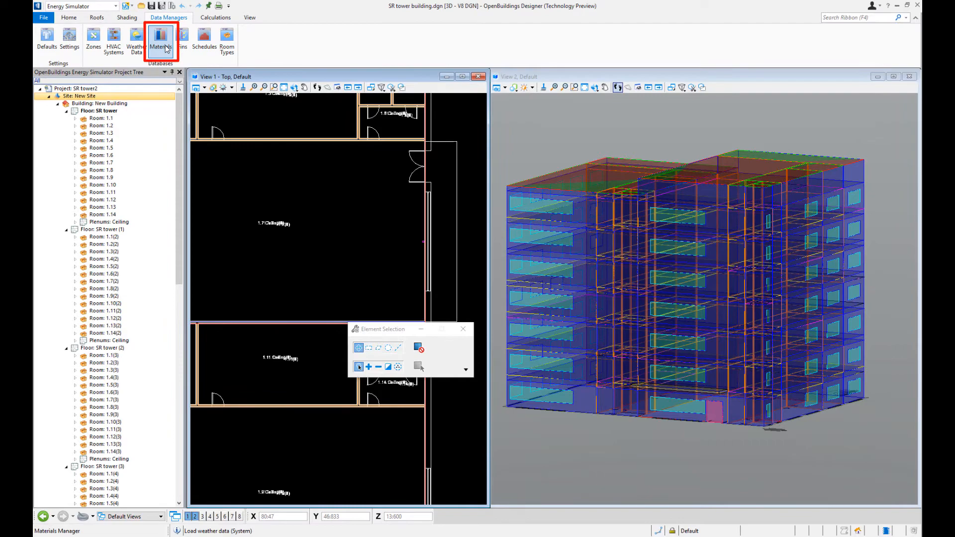
Copy the application library's 12in HW concrete wall into the project and select the copy.
{"action": "left_click", "coordinate": [161, 37]}
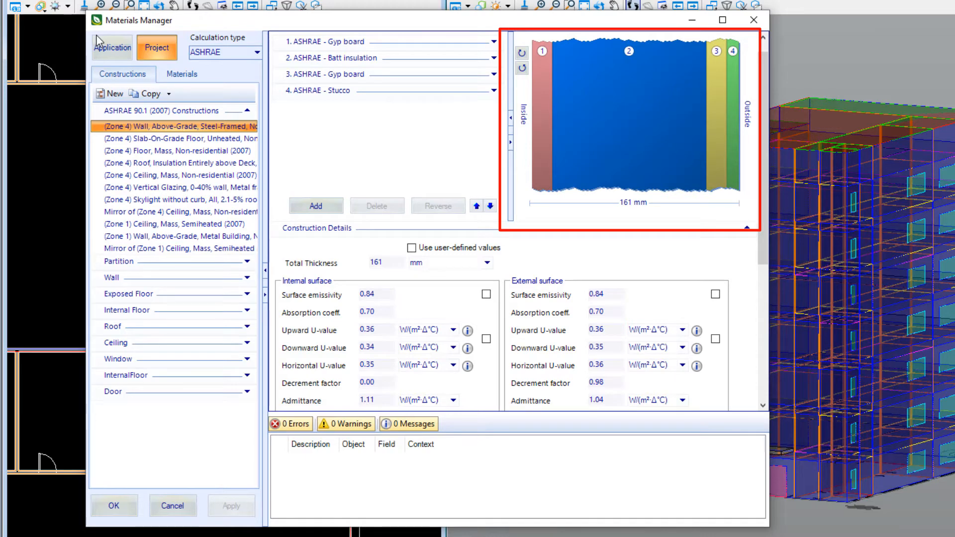
{"action": "left_click", "coordinate": [112, 47]}
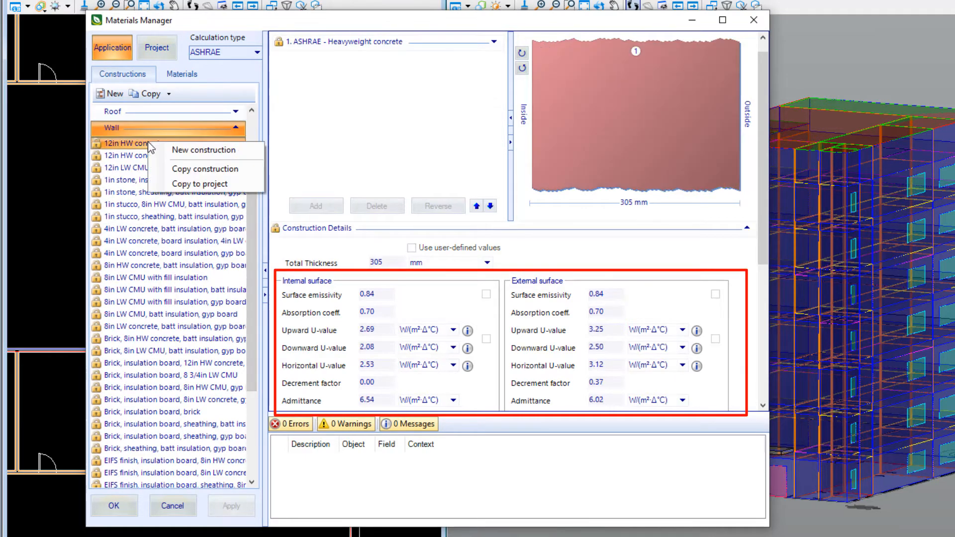
{"action": "left_click", "coordinate": [199, 184]}
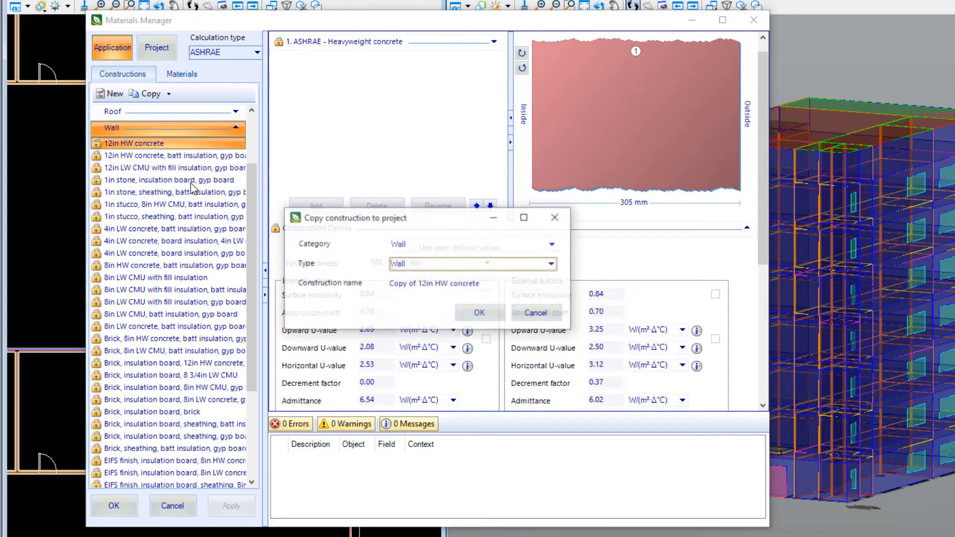
{"action": "left_click", "coordinate": [478, 313]}
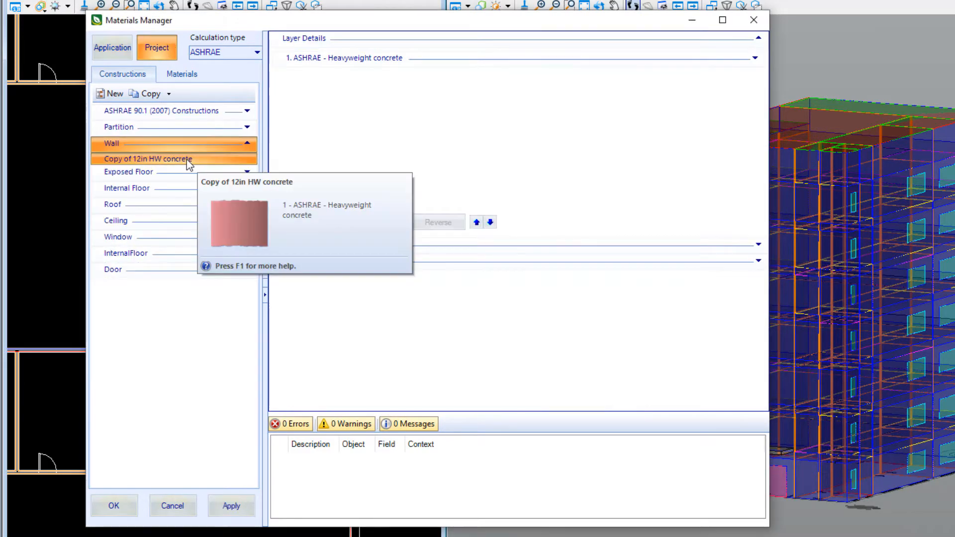
{"action": "left_click", "coordinate": [149, 159]}
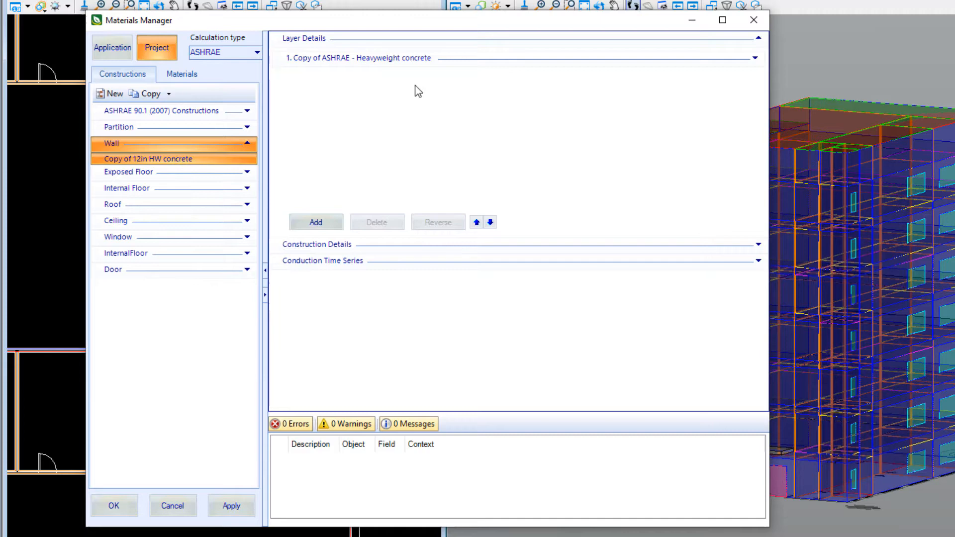
Expand the copied wall's layer and construction details and review its conduction time series and condensation charts.
{"action": "left_click", "coordinate": [755, 57]}
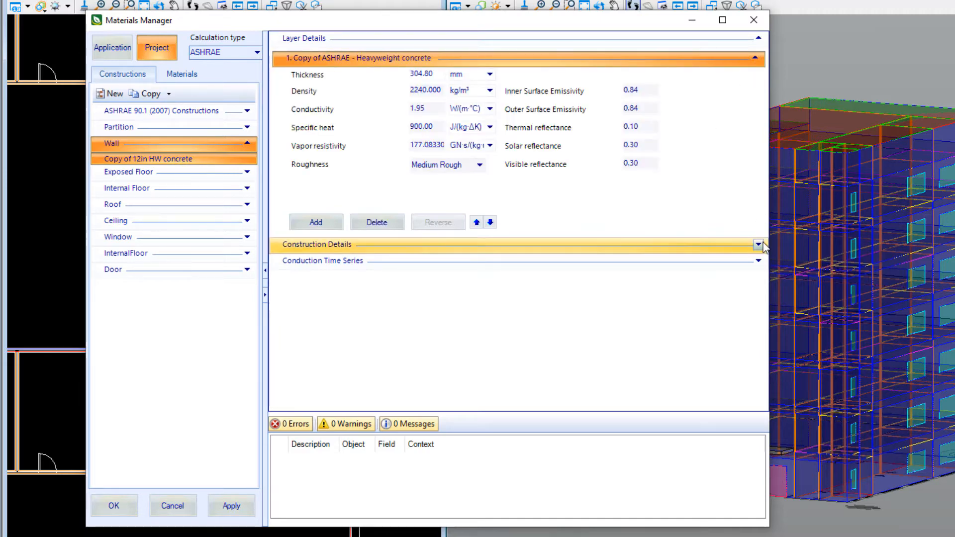
{"action": "left_click", "coordinate": [758, 245]}
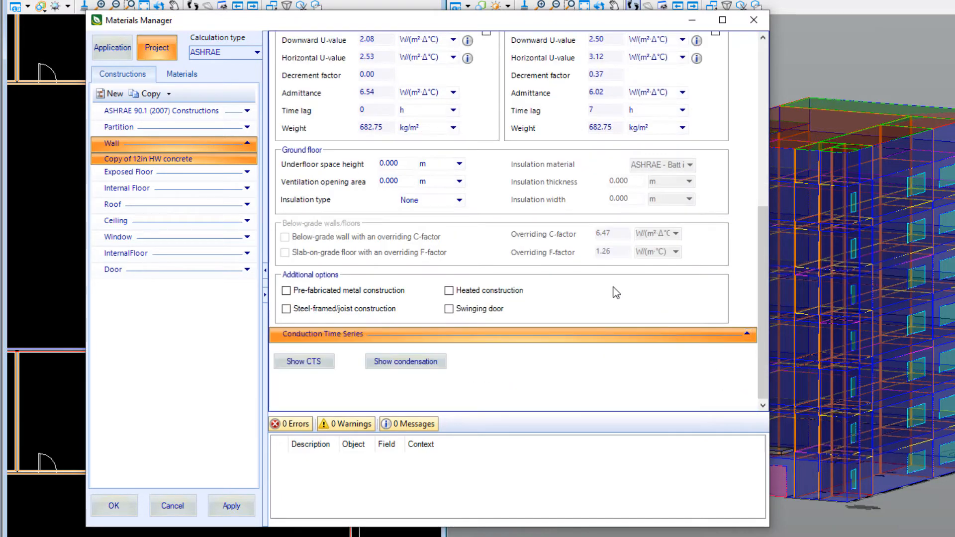
{"action": "left_click", "coordinate": [303, 361]}
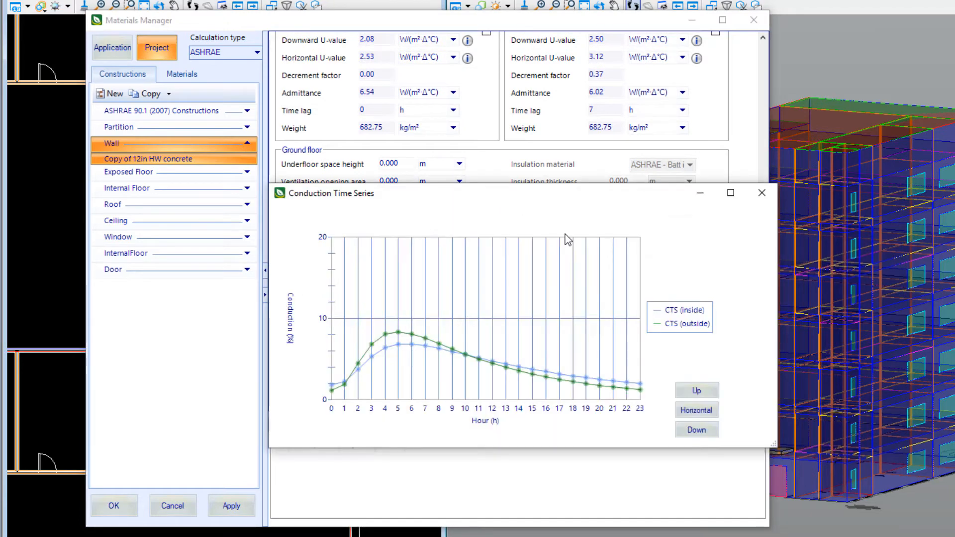
{"action": "left_click", "coordinate": [761, 193]}
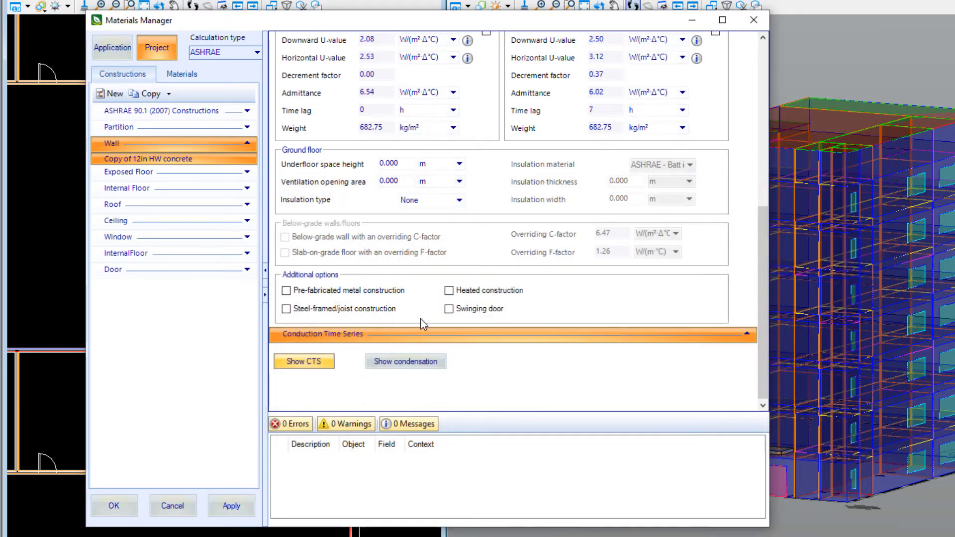
{"action": "left_click", "coordinate": [405, 361]}
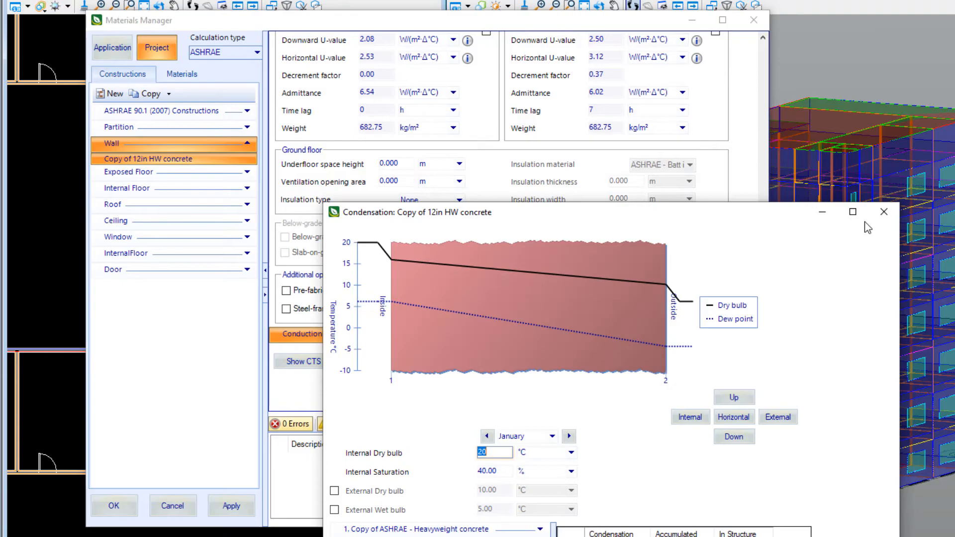
{"action": "left_click", "coordinate": [884, 212]}
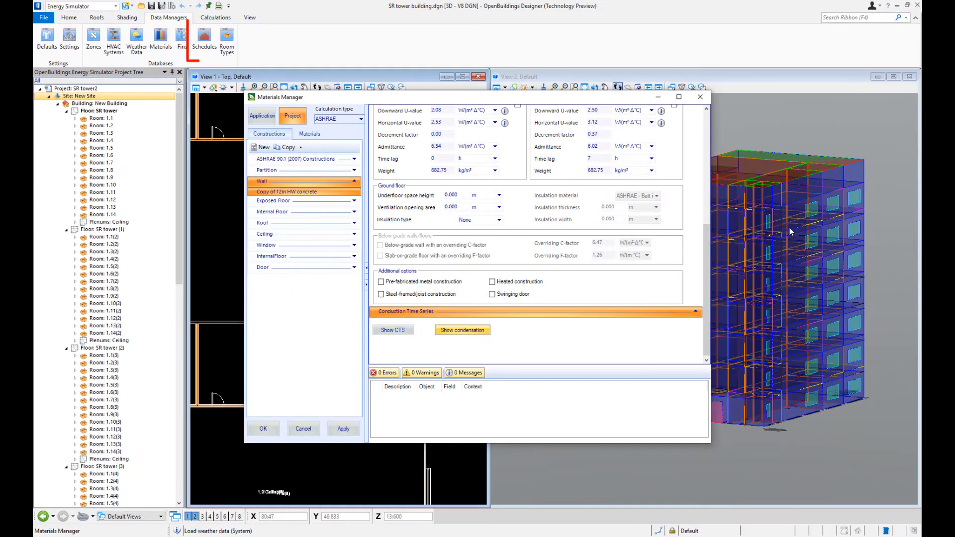
Review the project lighting schedule, then show the application's Temp : Unoccupied : Heating day schedule.
{"action": "left_click", "coordinate": [204, 38]}
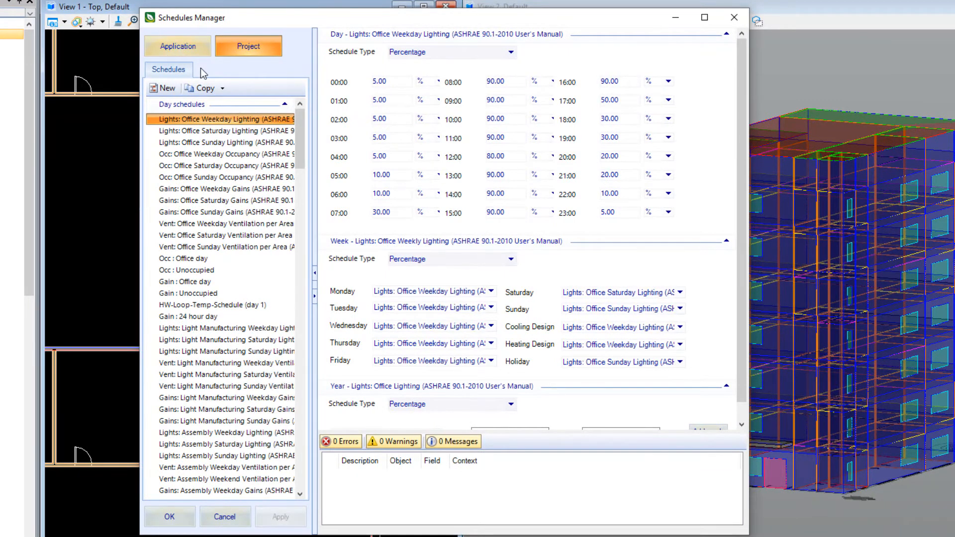
{"action": "left_click", "coordinate": [391, 138]}
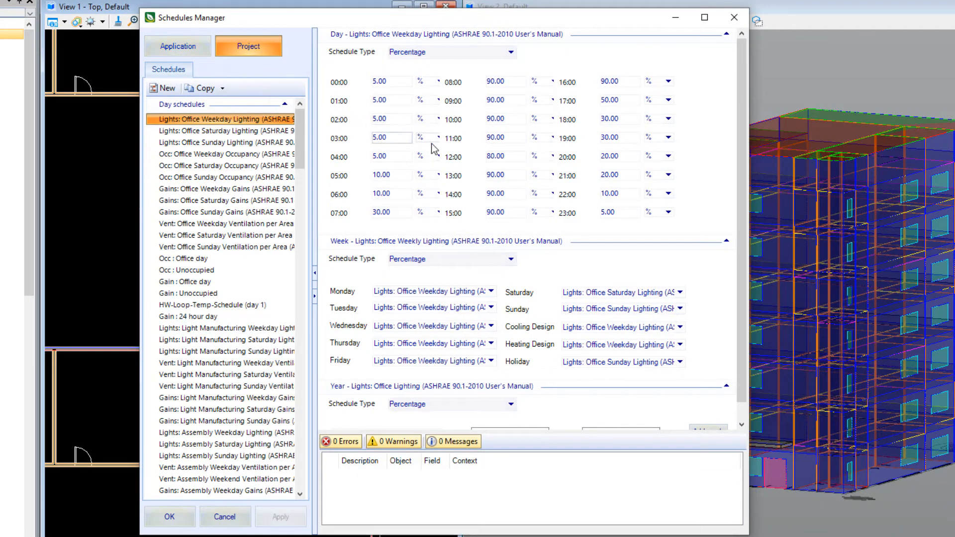
{"action": "mouse_move", "coordinate": [482, 226]}
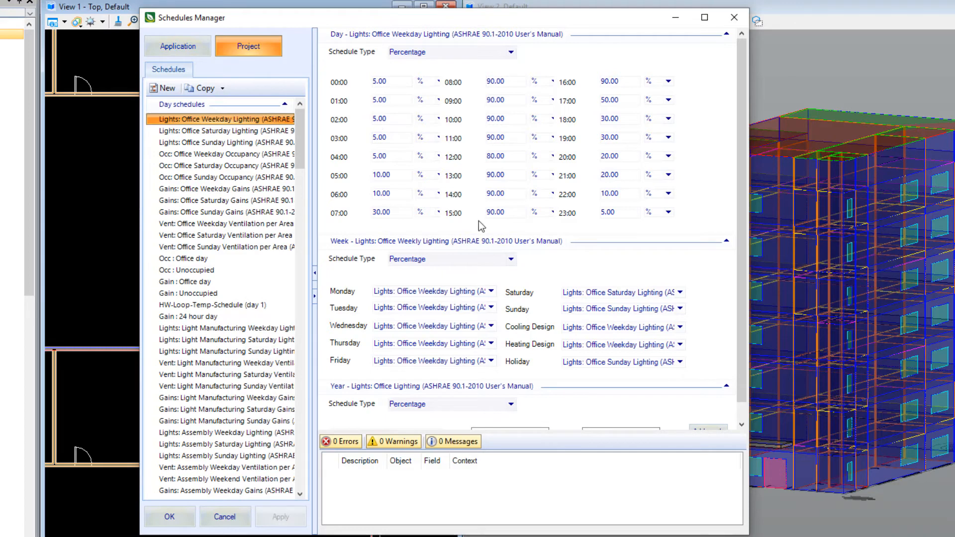
{"action": "scroll", "scroll_direction": "down", "scroll_amount": 3}
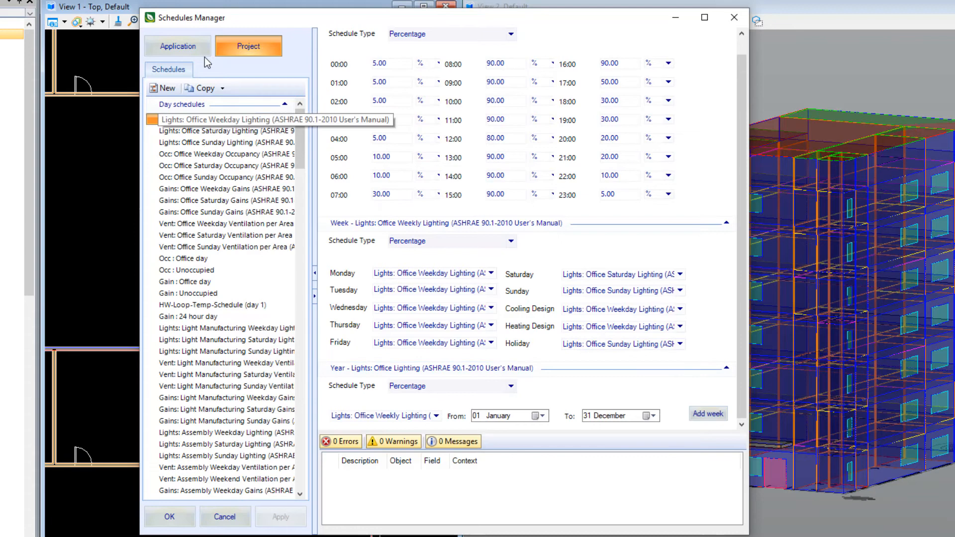
{"action": "left_click", "coordinate": [177, 46]}
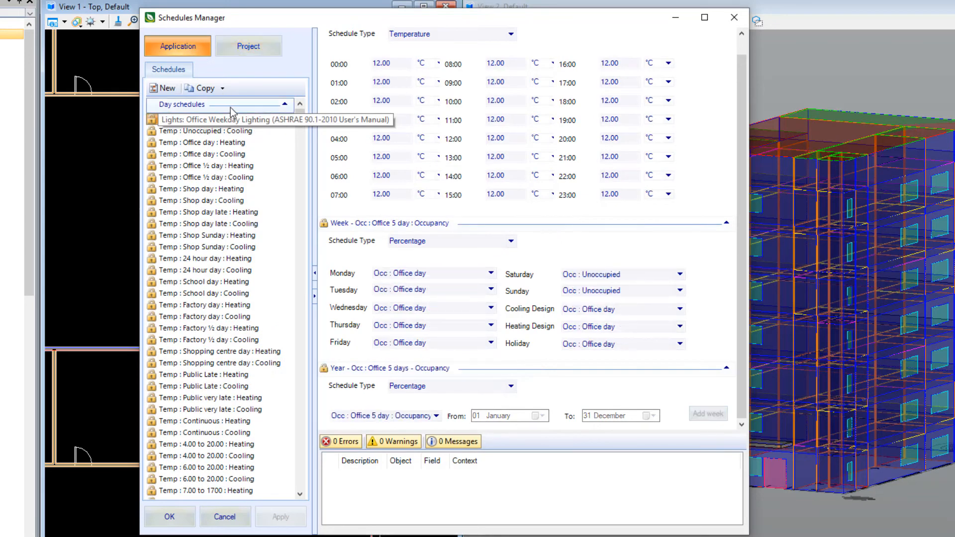
{"action": "left_click", "coordinate": [205, 153]}
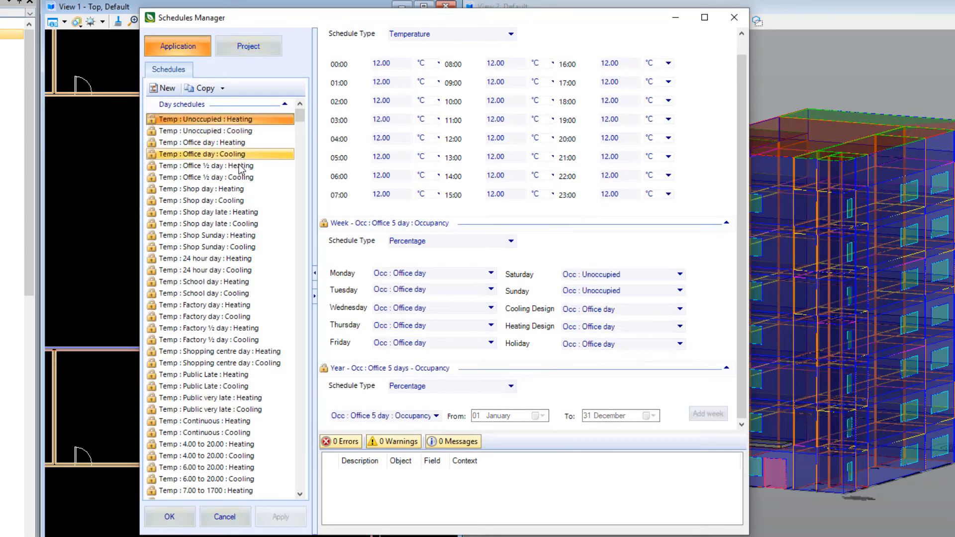